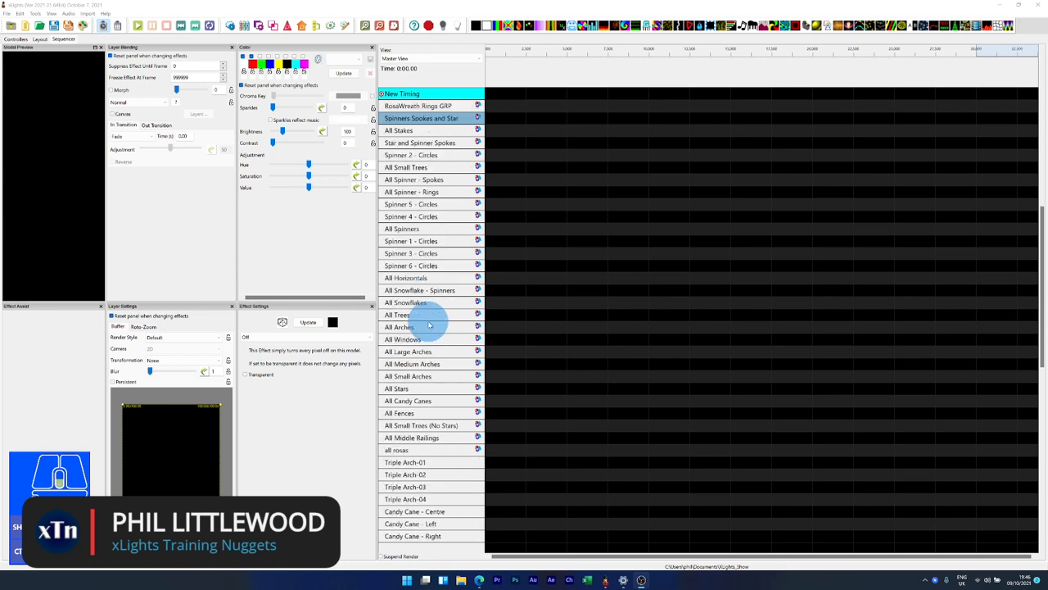
Open Edit Display Elements from a model row and view Master View's models
scroll(down, 3)
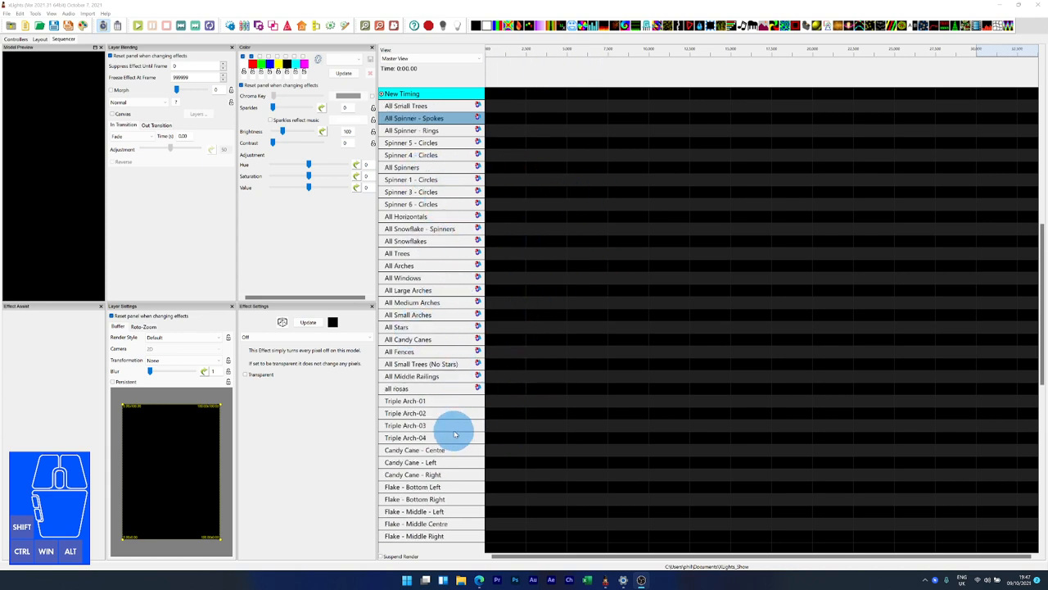
mouse_move(451, 391)
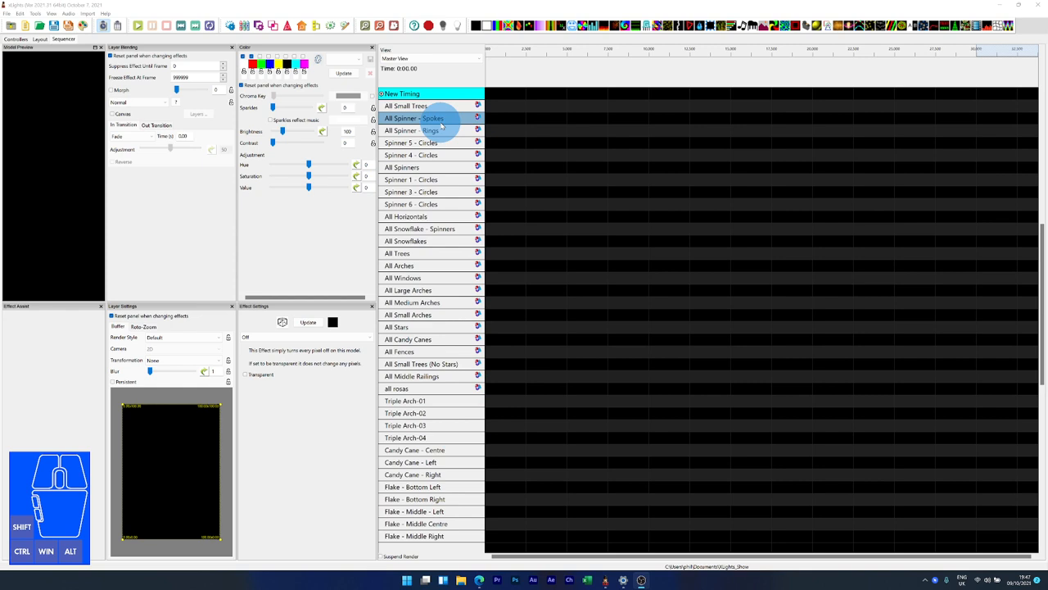
right_click(412, 302)
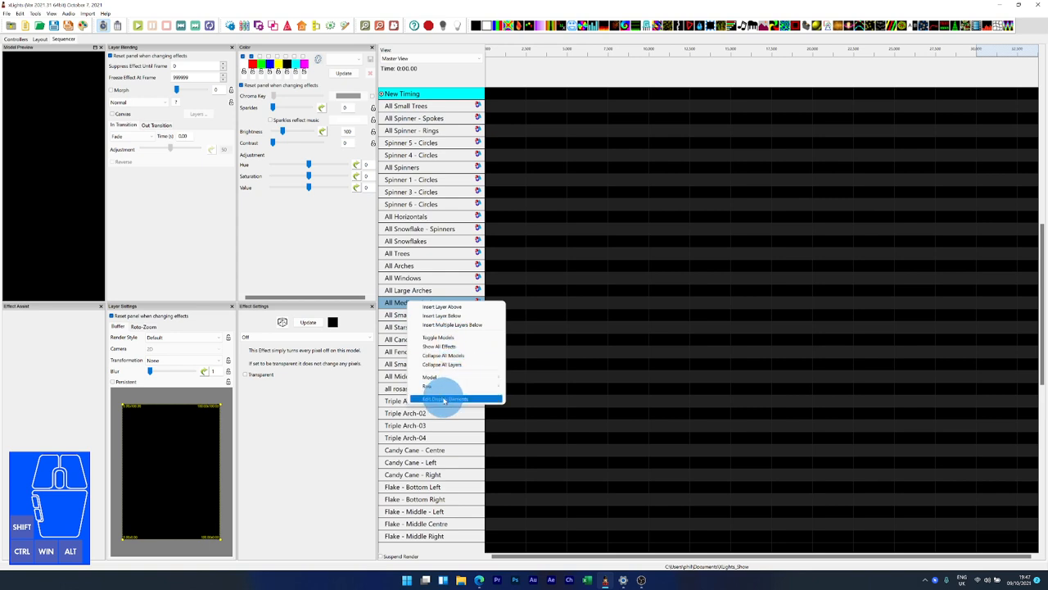
click(444, 400)
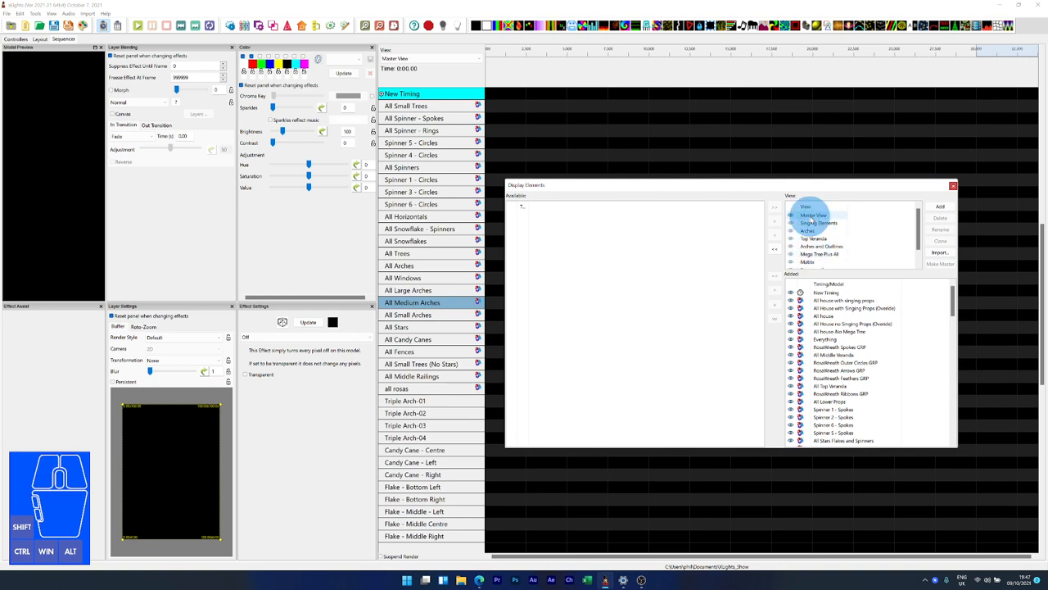
click(815, 238)
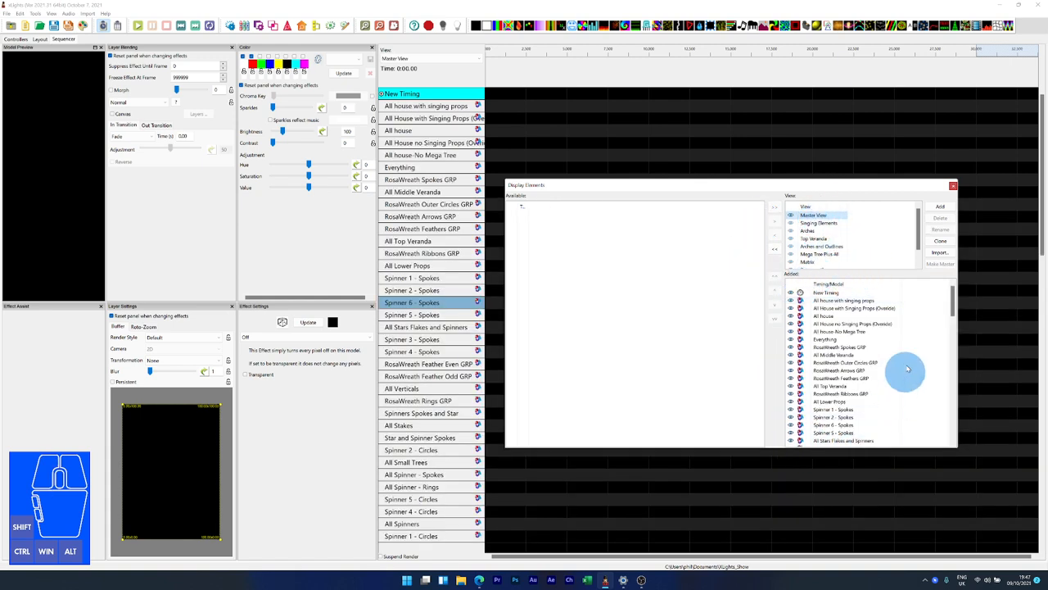
Scroll to the Singing Elements view showing New Timing, Singing Tree and two singing bulbs
scroll(down, 3)
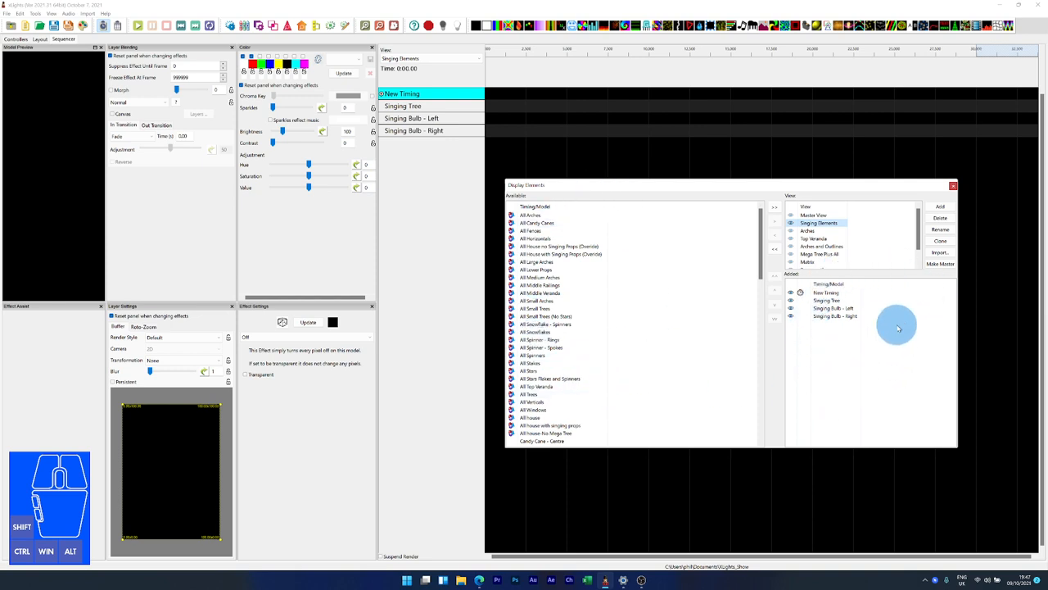
mouse_move(801, 320)
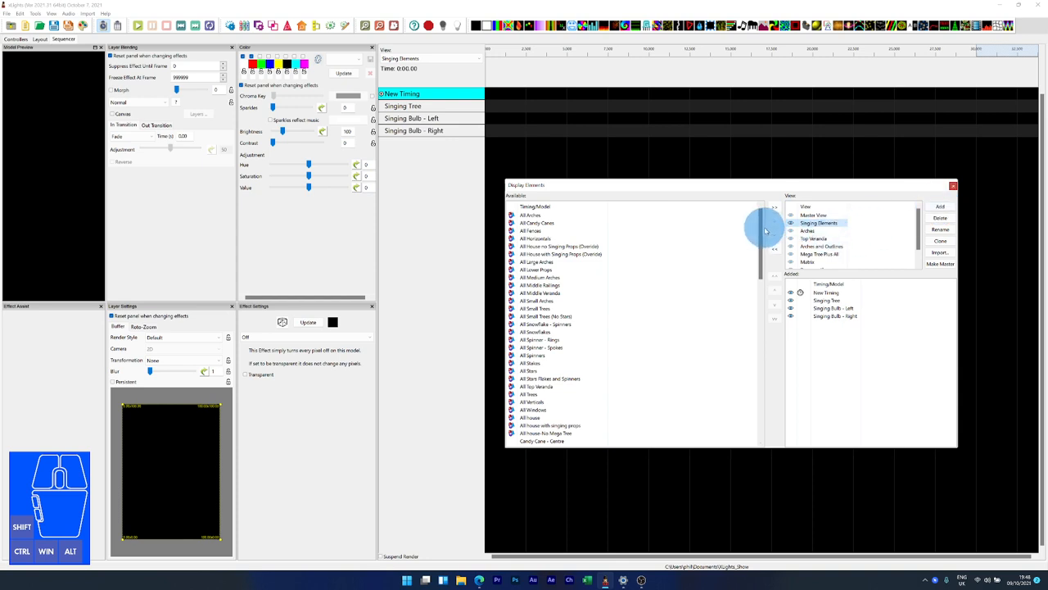
mouse_move(905, 200)
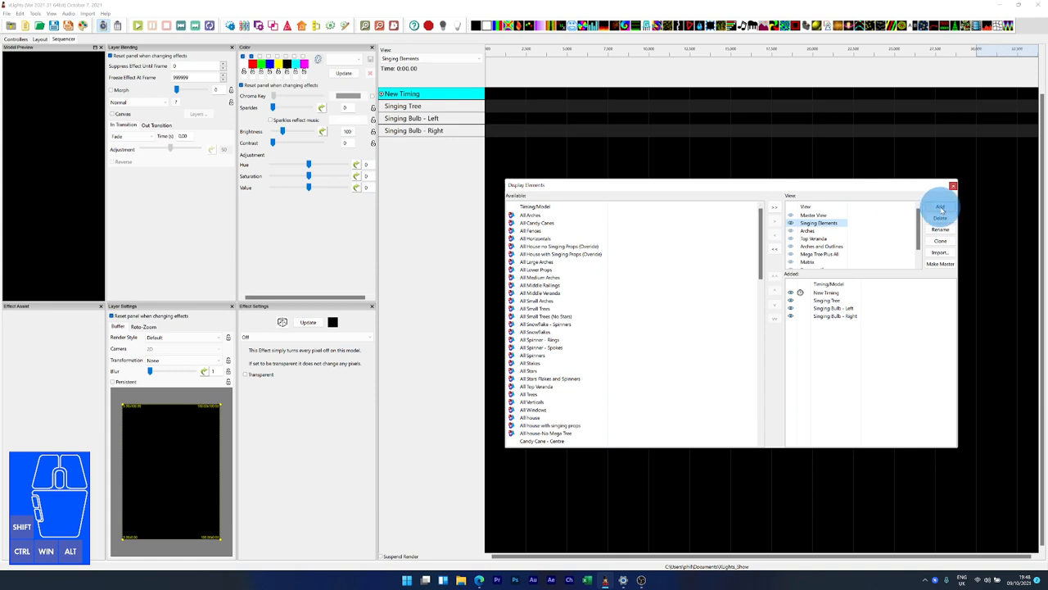
Add a new view named test01 in Display Elements
click(940, 207)
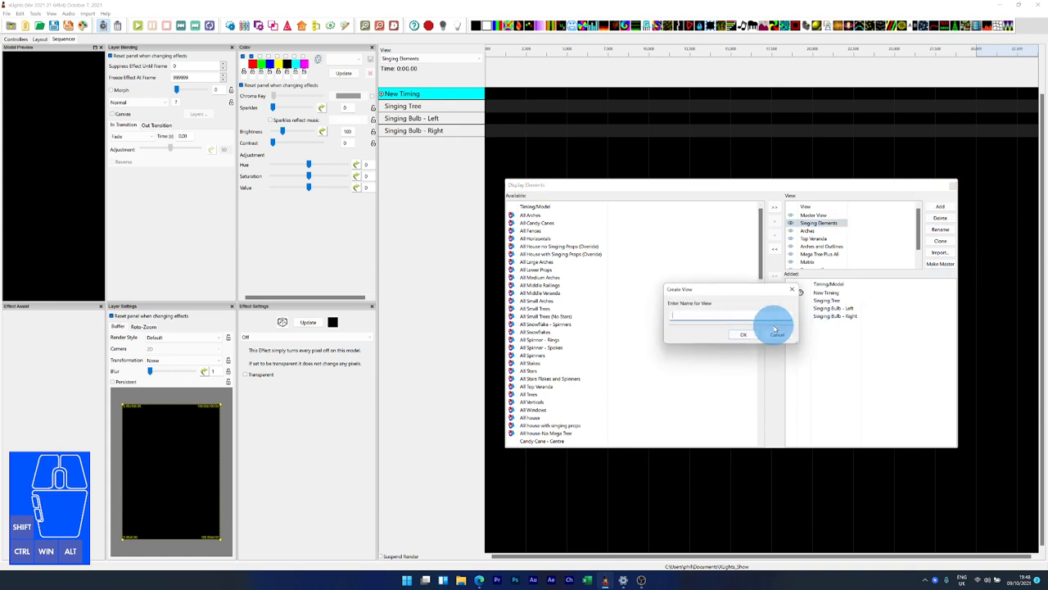
text(test01)
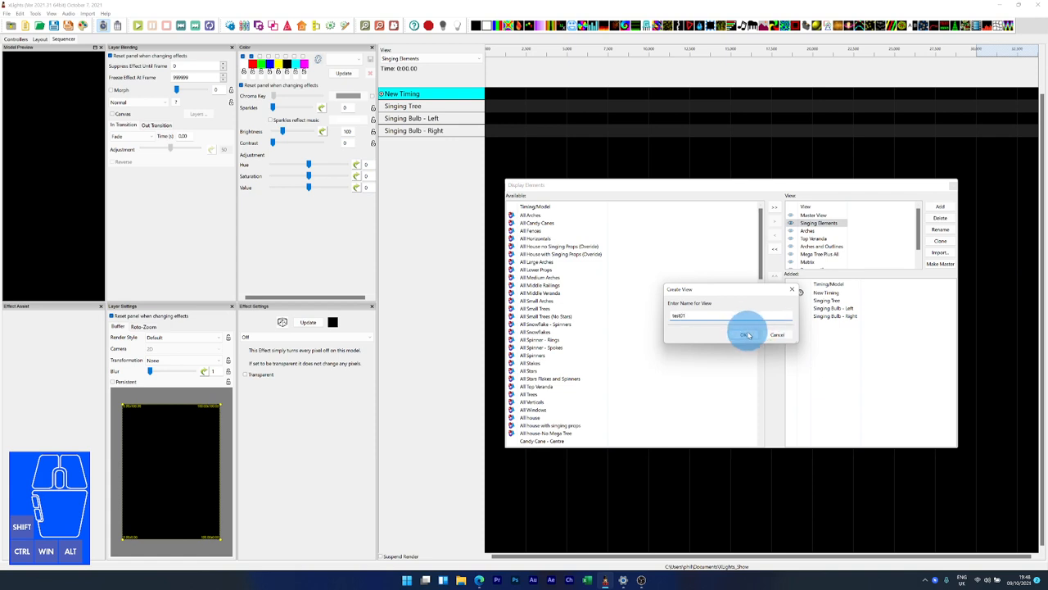
click(747, 334)
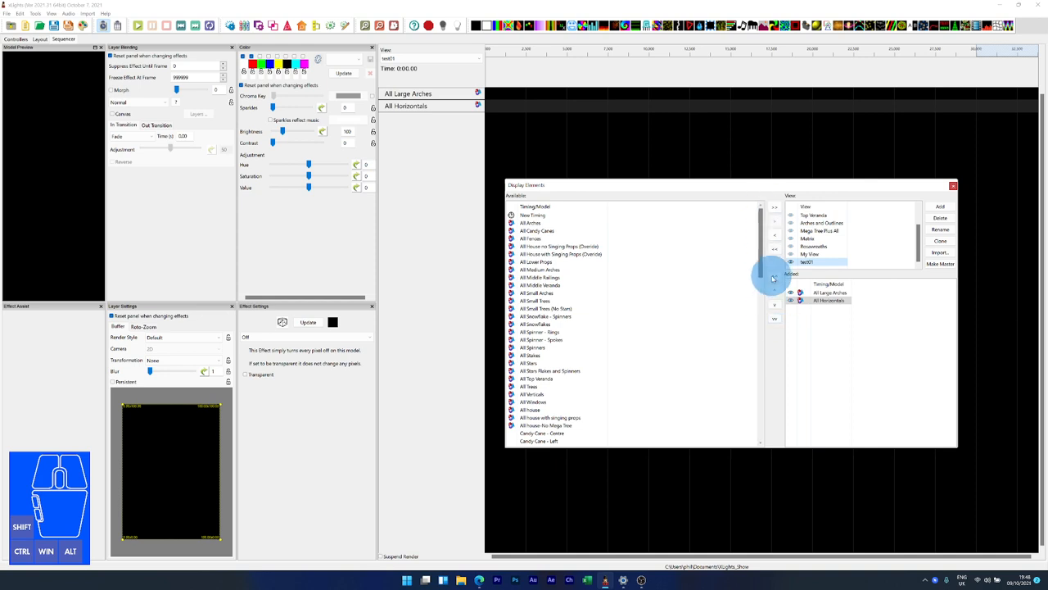
mouse_move(757, 332)
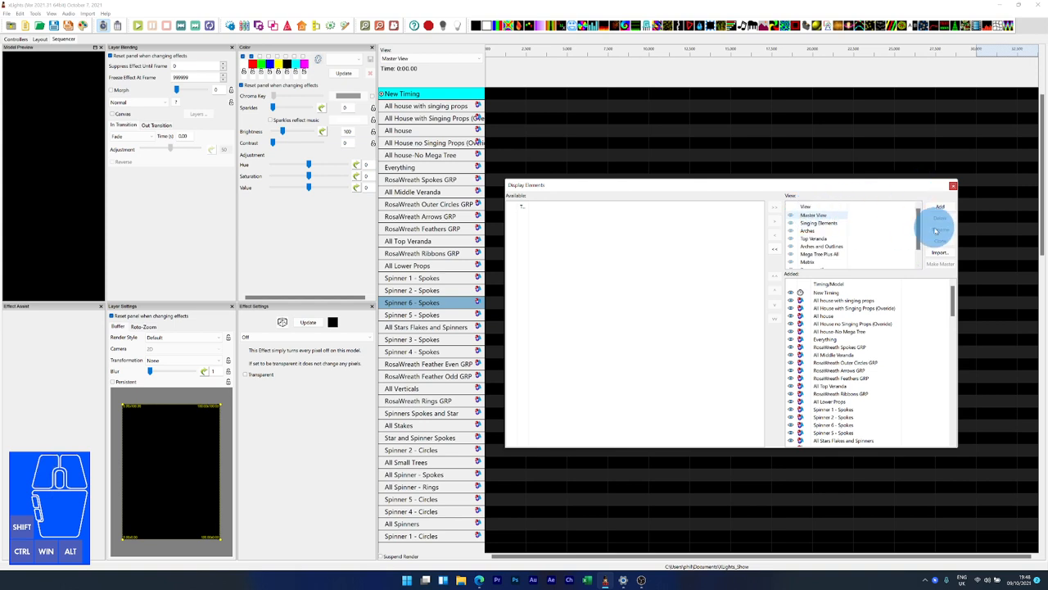
Clone Master View and name the copy My Master
click(813, 214)
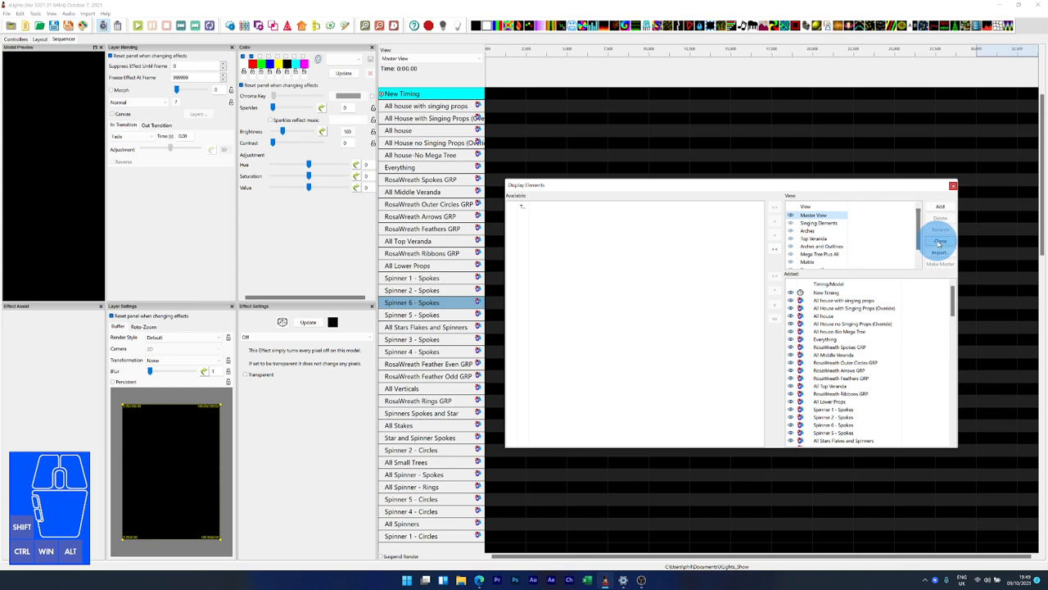
click(940, 240)
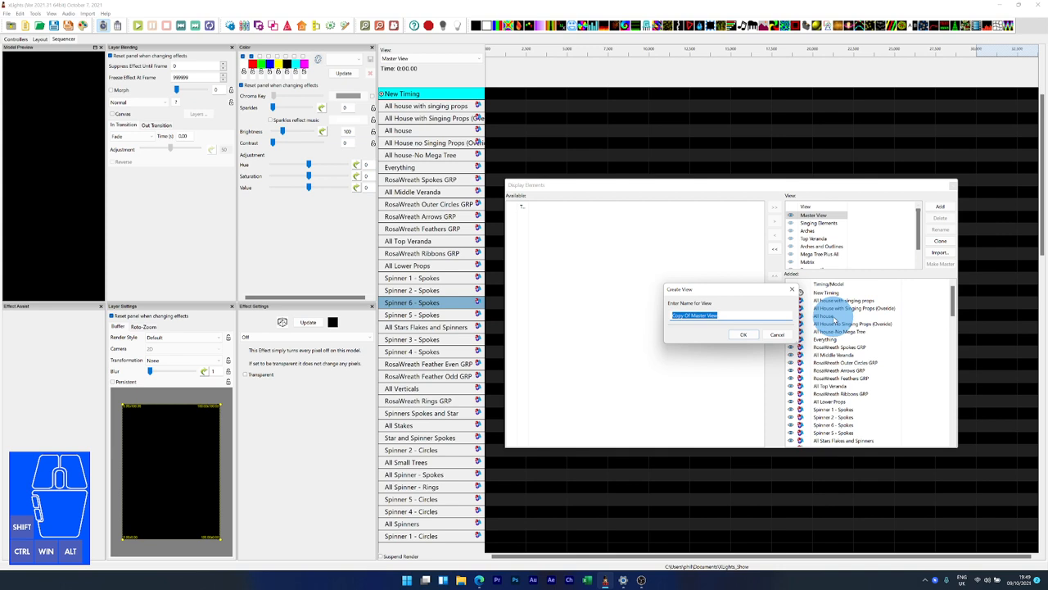
text(My)
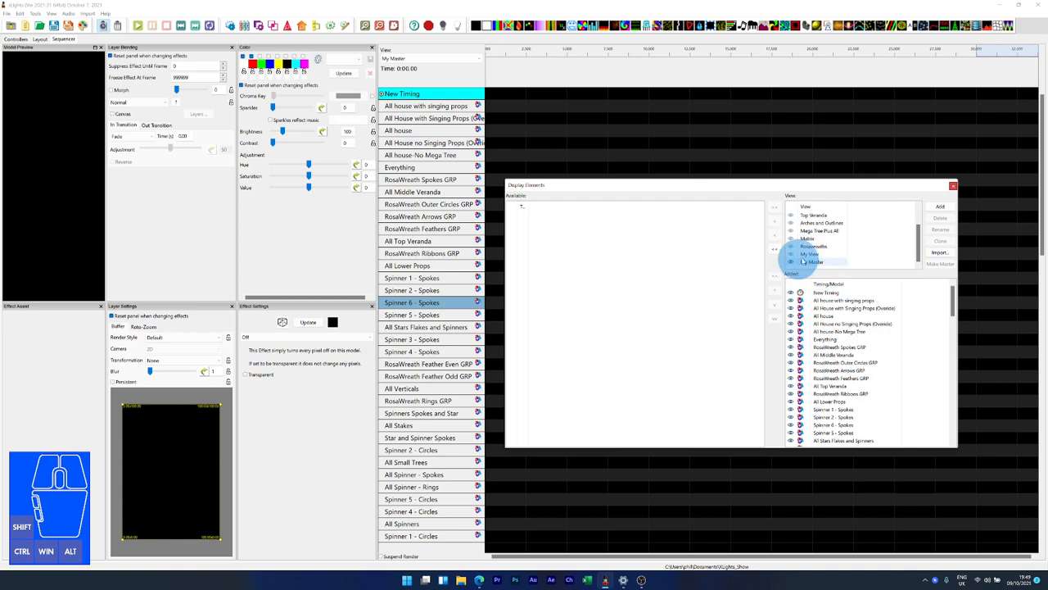
Sort My Master's models By Name But Groups At Top by Size, then scroll to verify
click(813, 261)
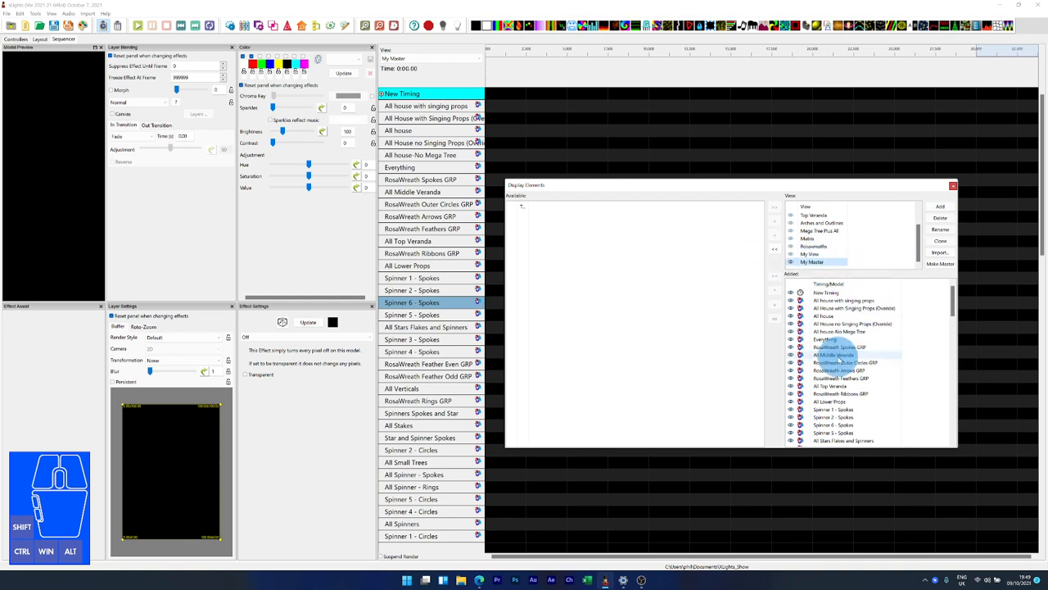
click(838, 371)
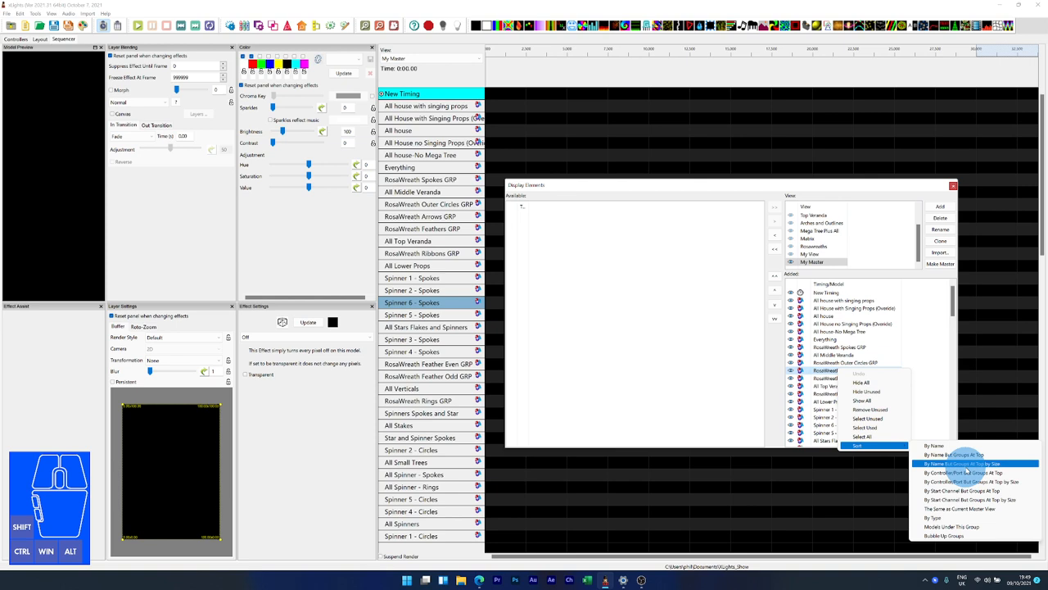
click(966, 464)
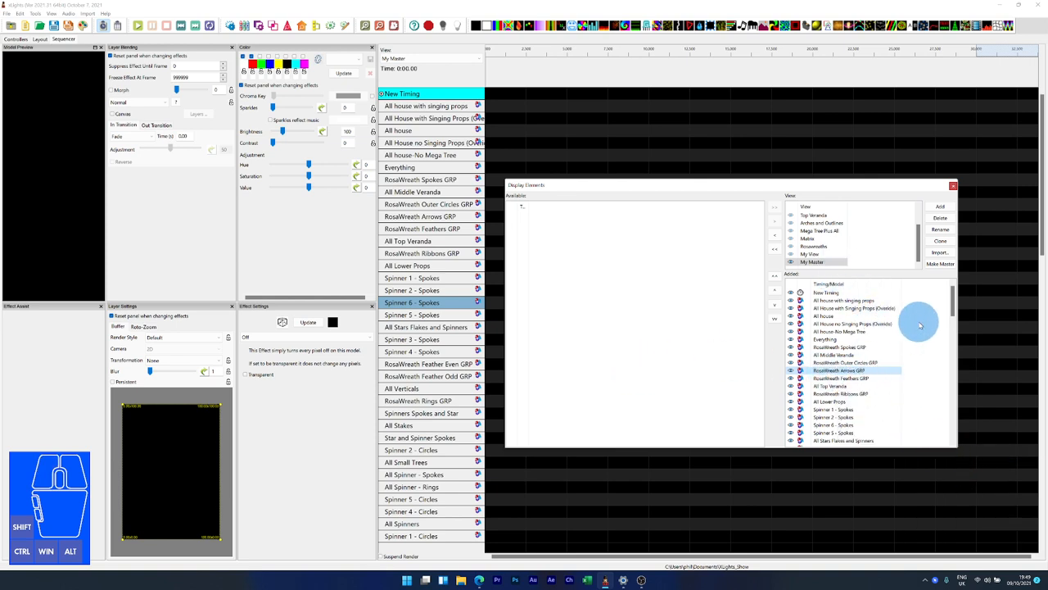
scroll(down, 3)
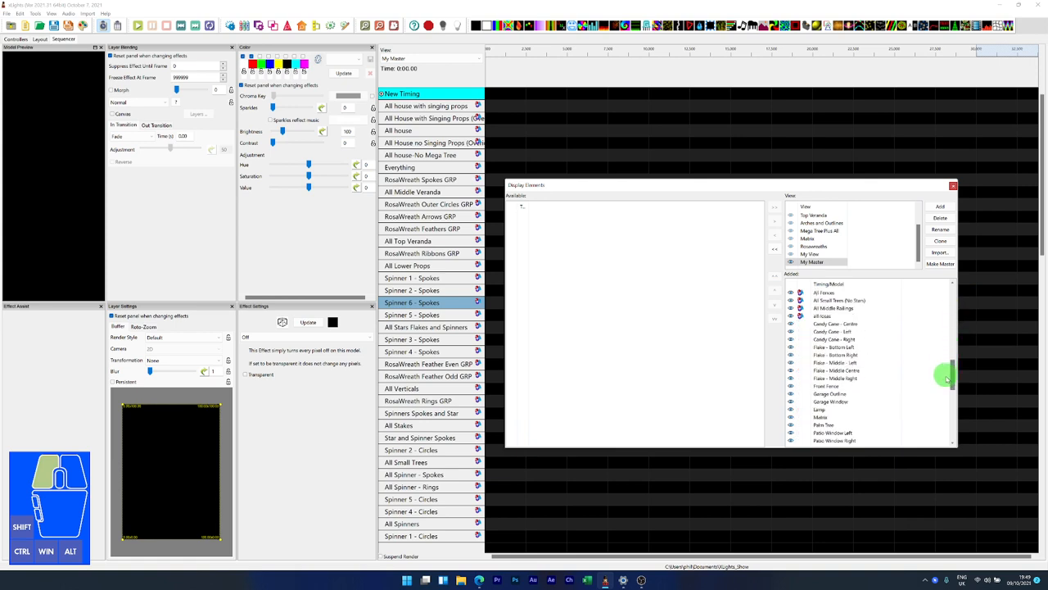
scroll(down, 3)
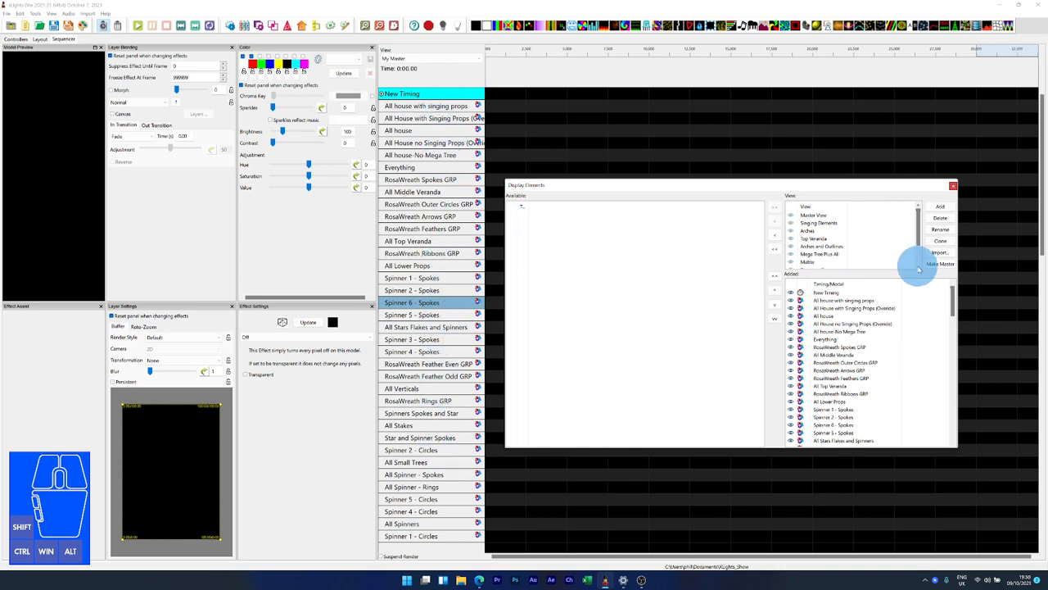
Switch from Singing Elements back to Master View
click(819, 222)
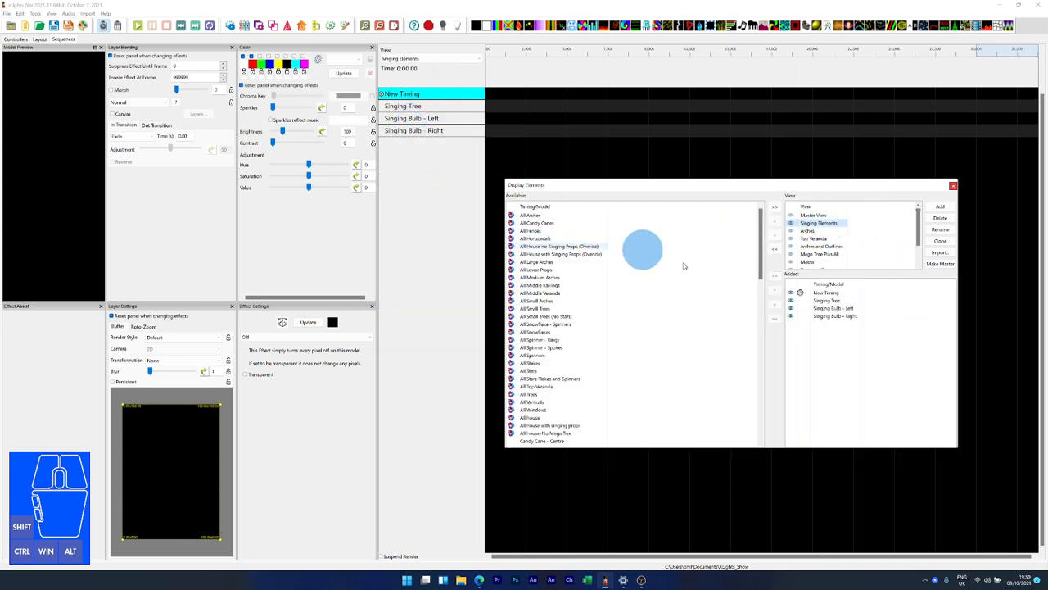
click(813, 214)
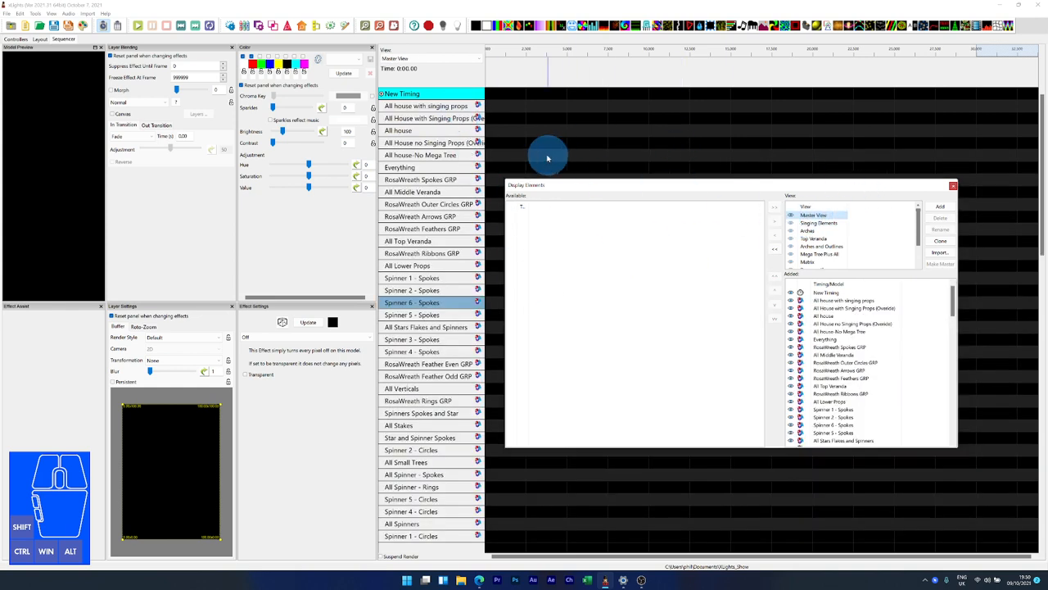
mouse_move(476, 231)
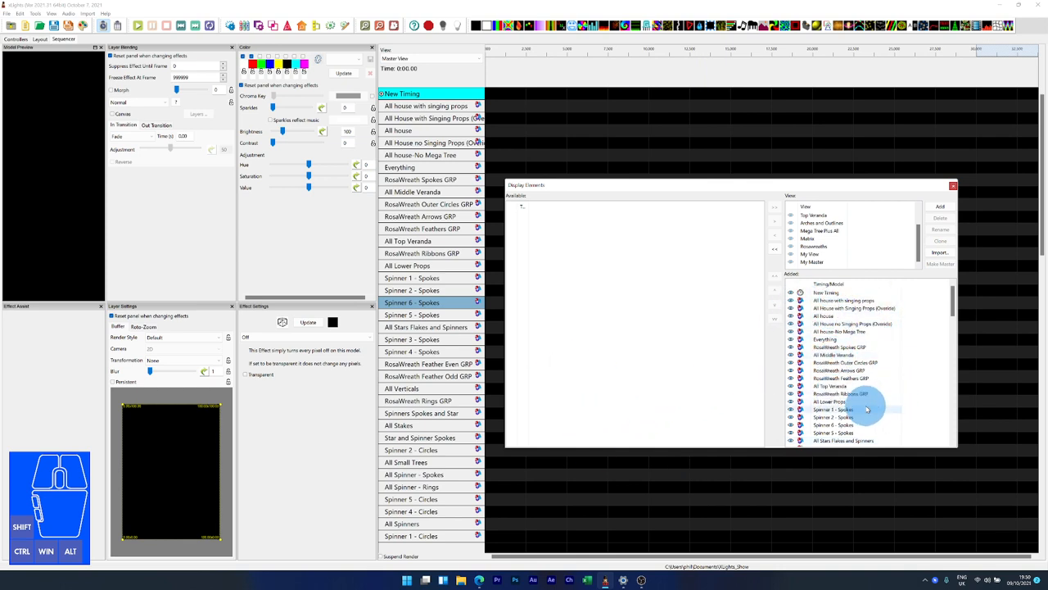
mouse_move(899, 405)
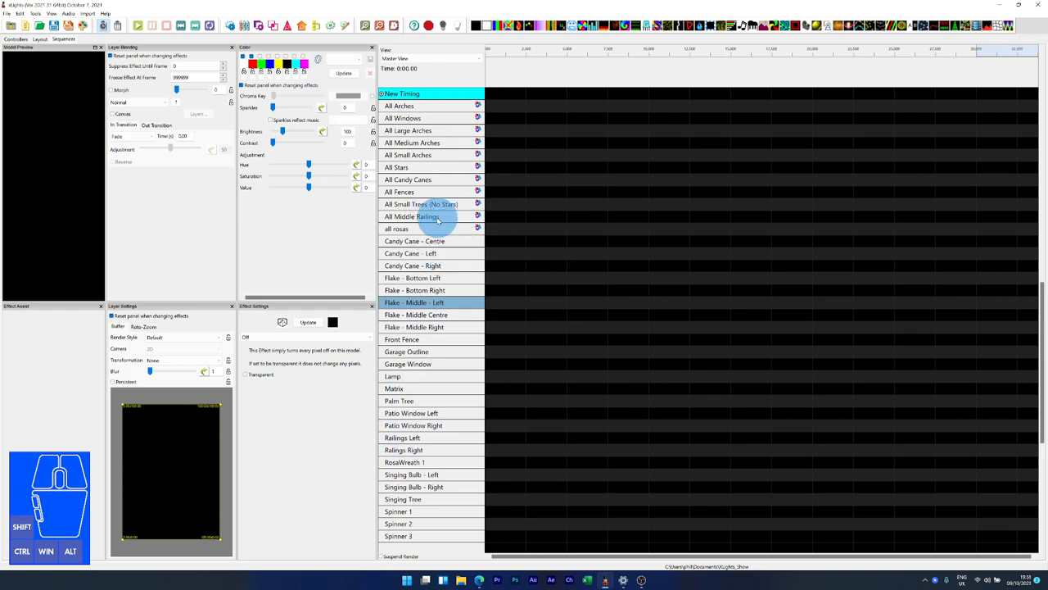
Select the Arches view in Display Elements and close the window
right_click(412, 216)
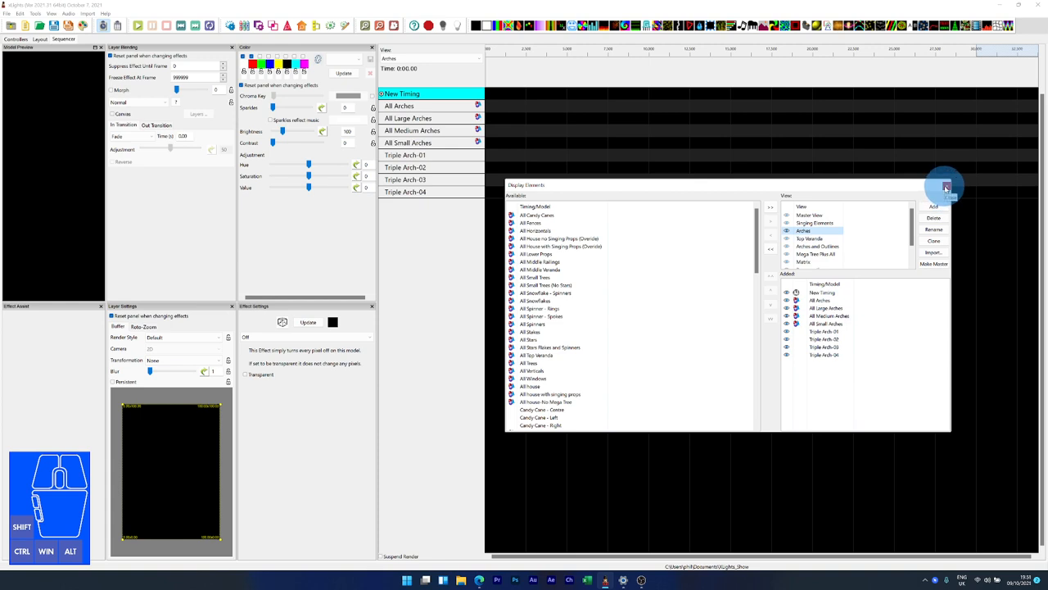
click(944, 186)
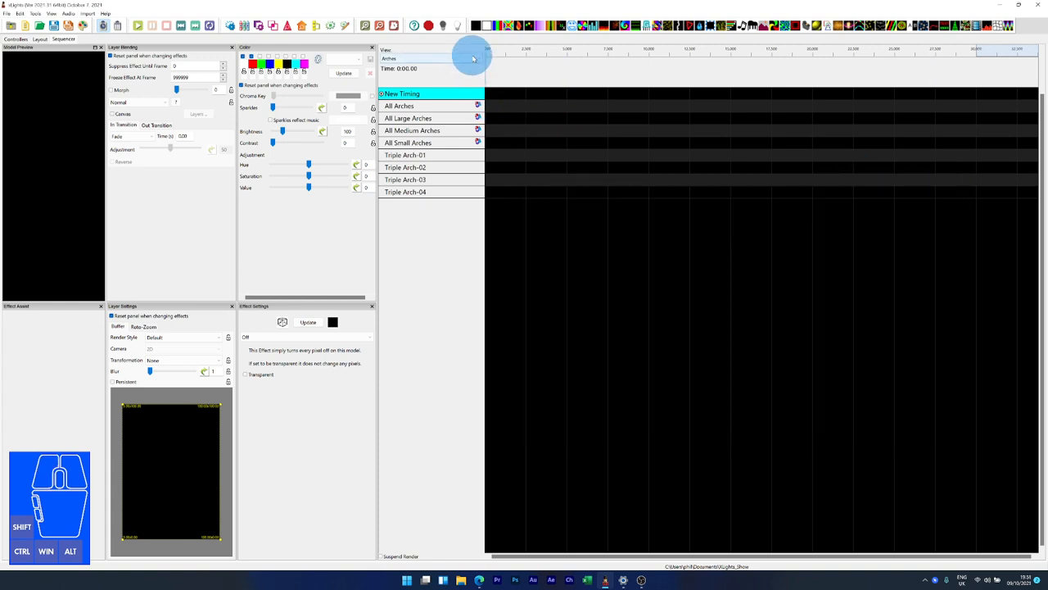
click(430, 59)
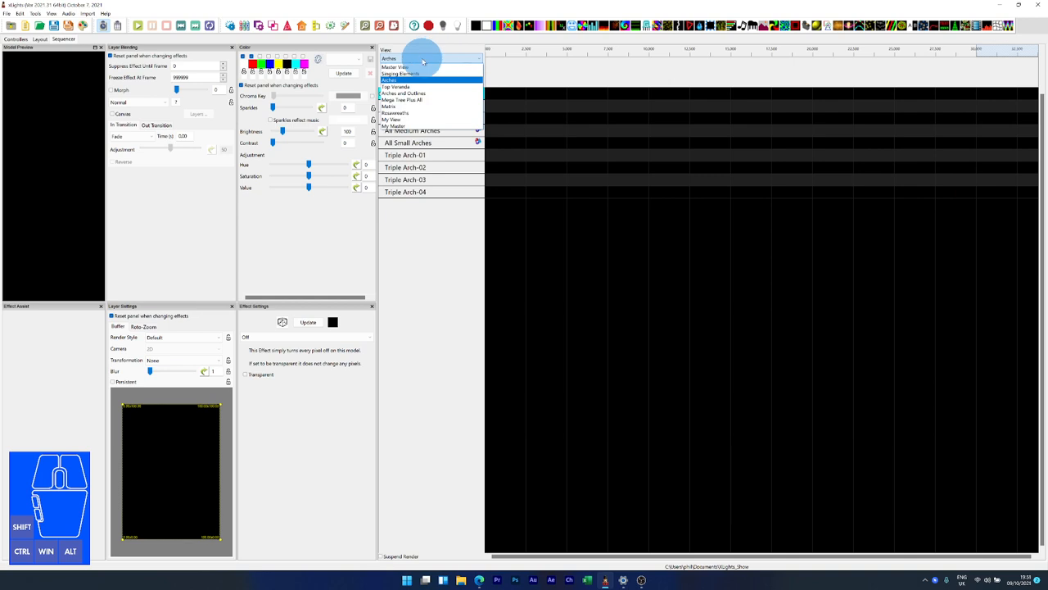
click(393, 126)
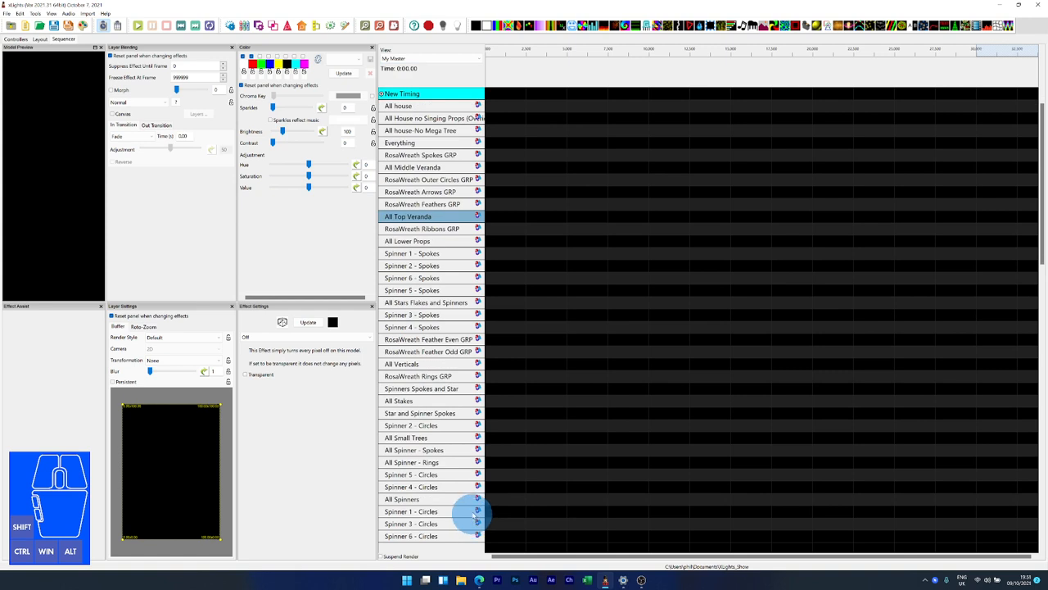
click(430, 59)
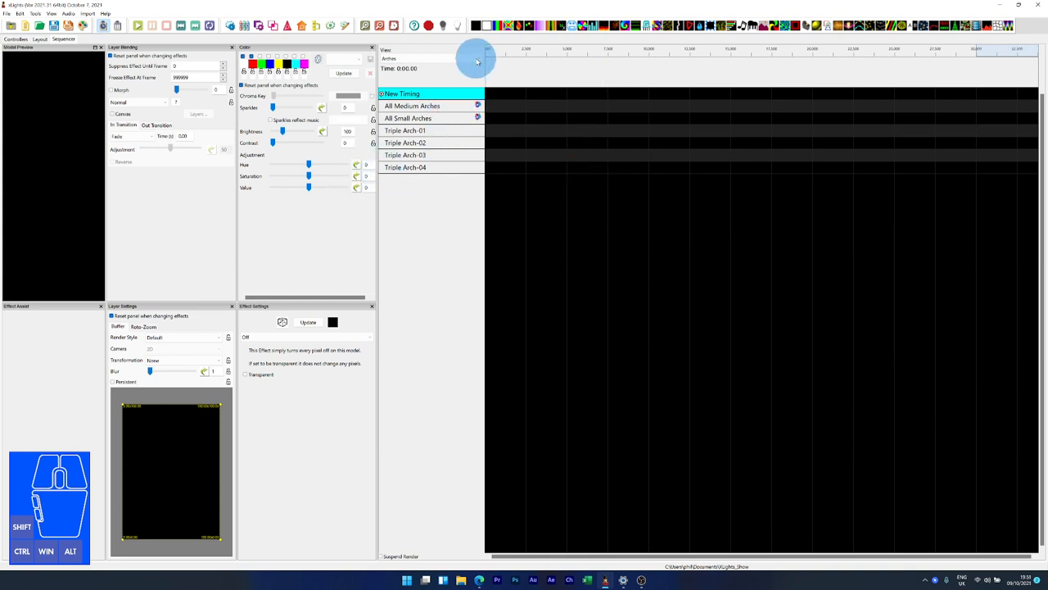
mouse_move(503, 279)
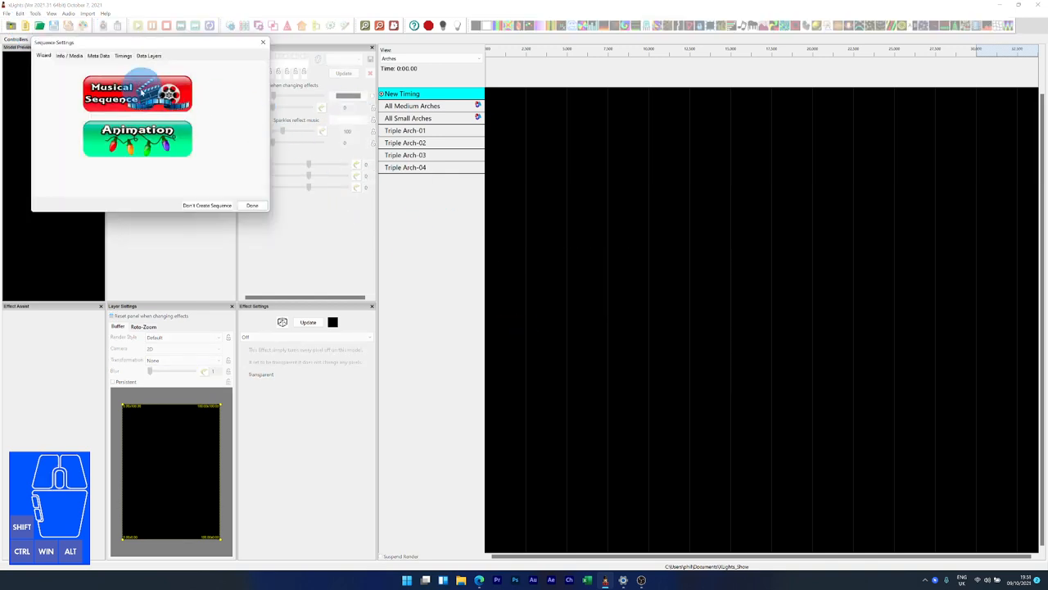
Choose the sequence type, select My View, and Quick Start the new sequence
click(137, 137)
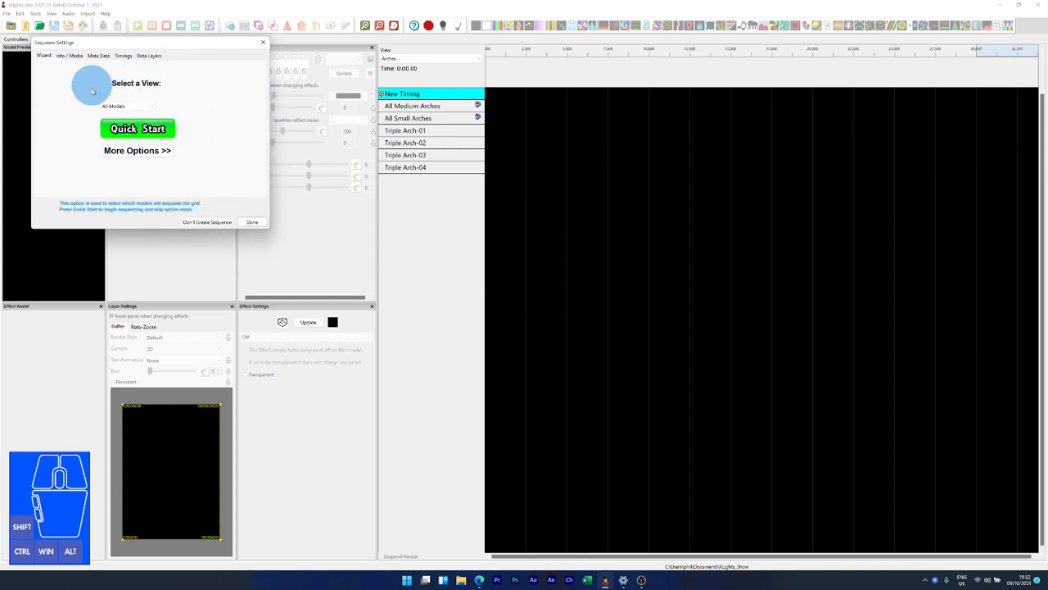
click(152, 107)
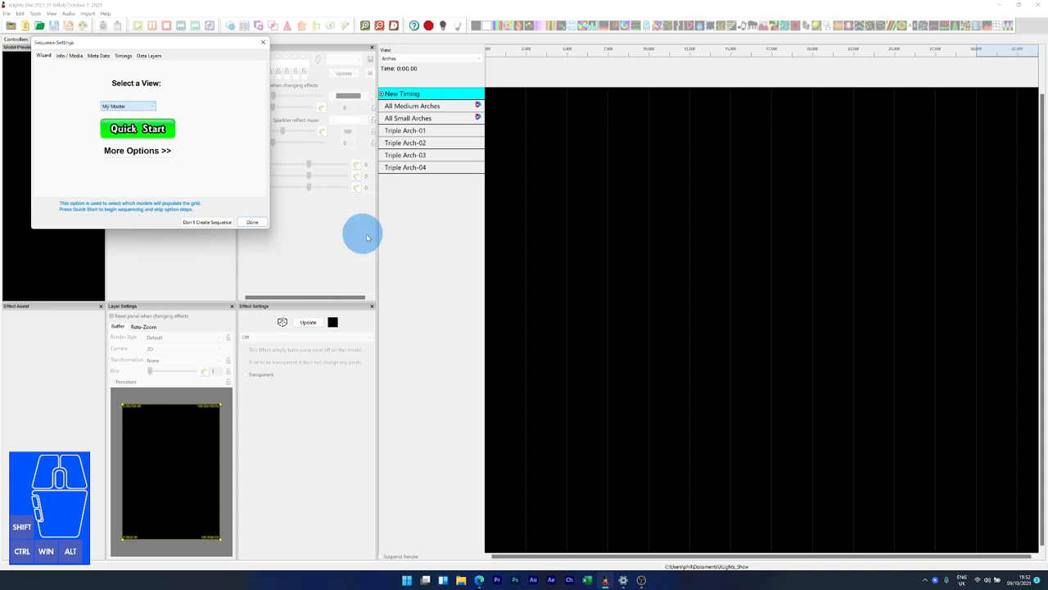
click(152, 106)
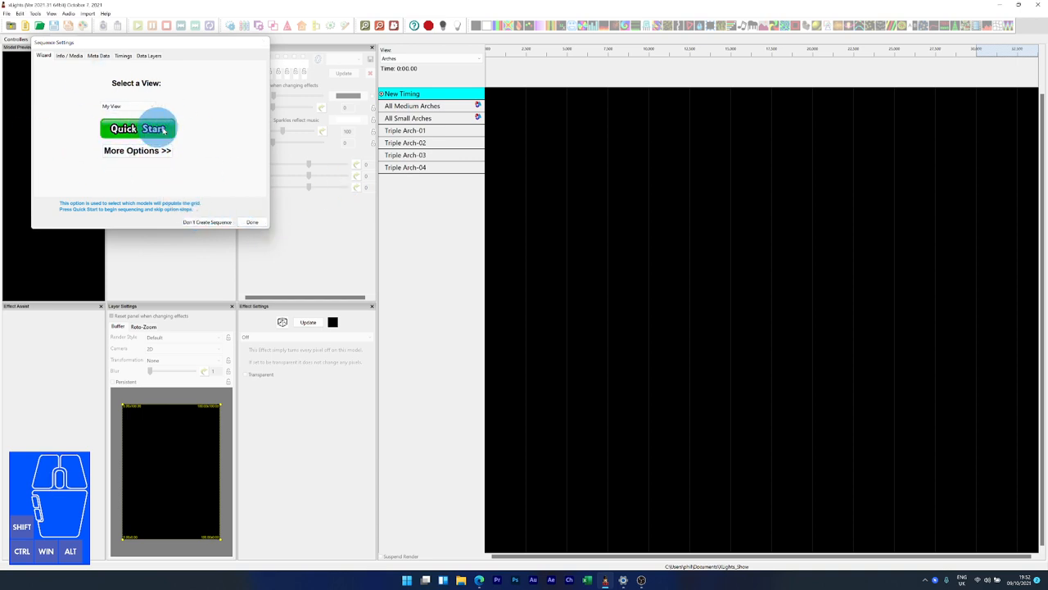
click(138, 129)
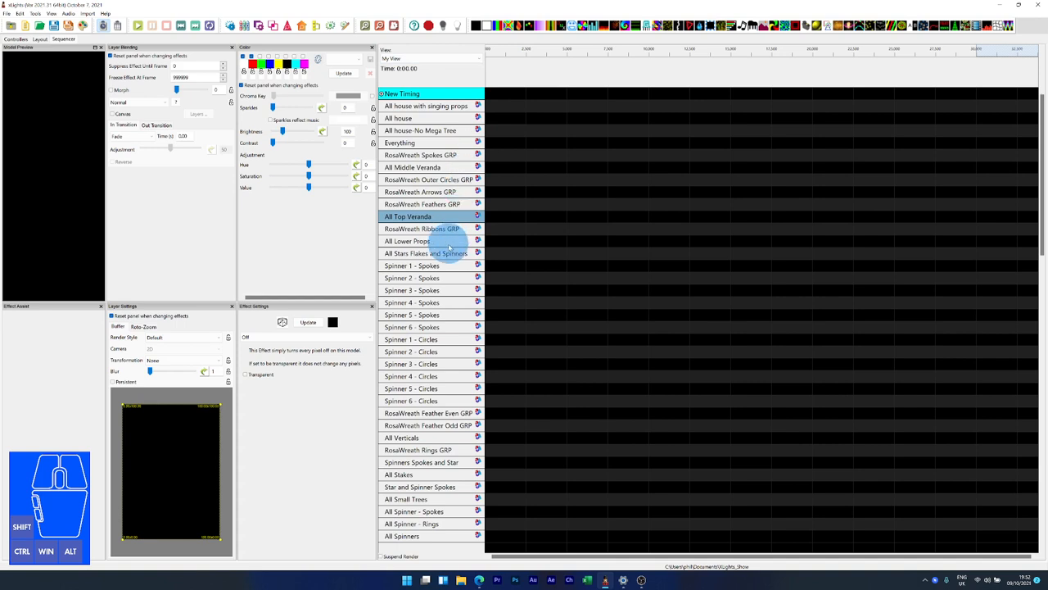
Make My View the master view in Display Elements and close the window
click(412, 265)
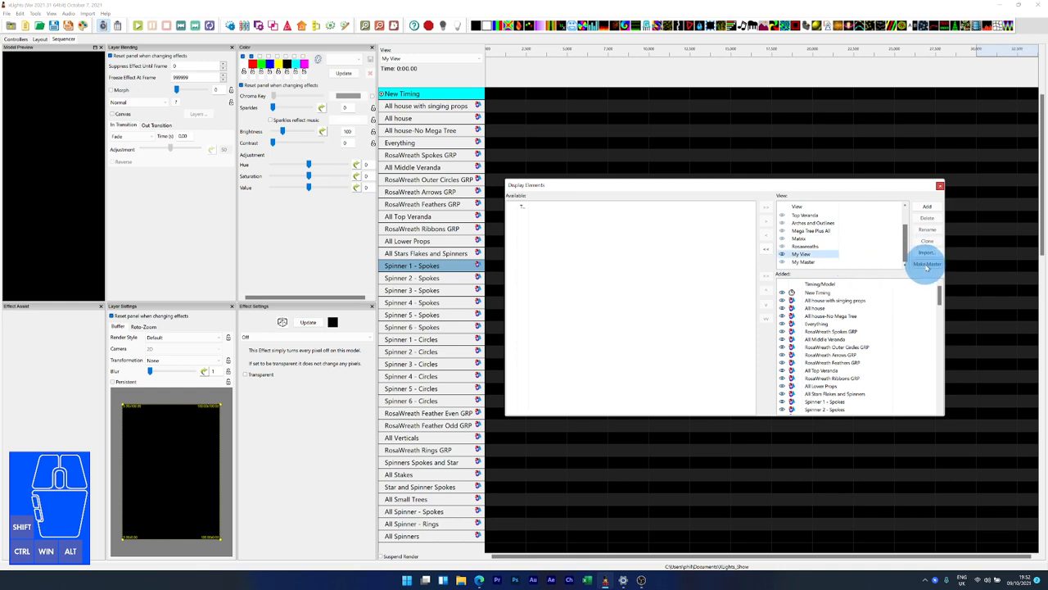
click(926, 264)
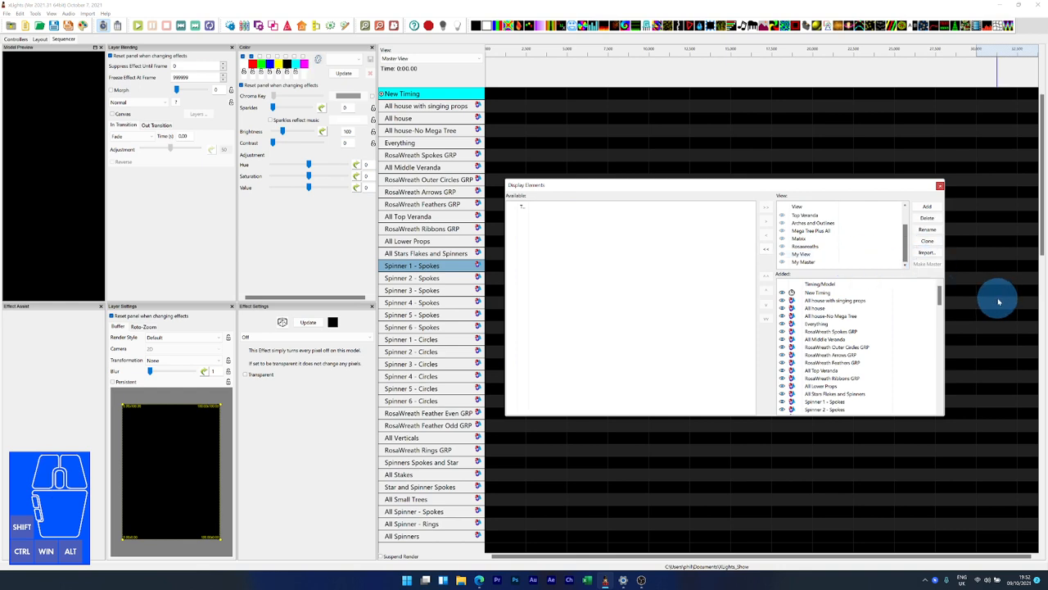
click(940, 185)
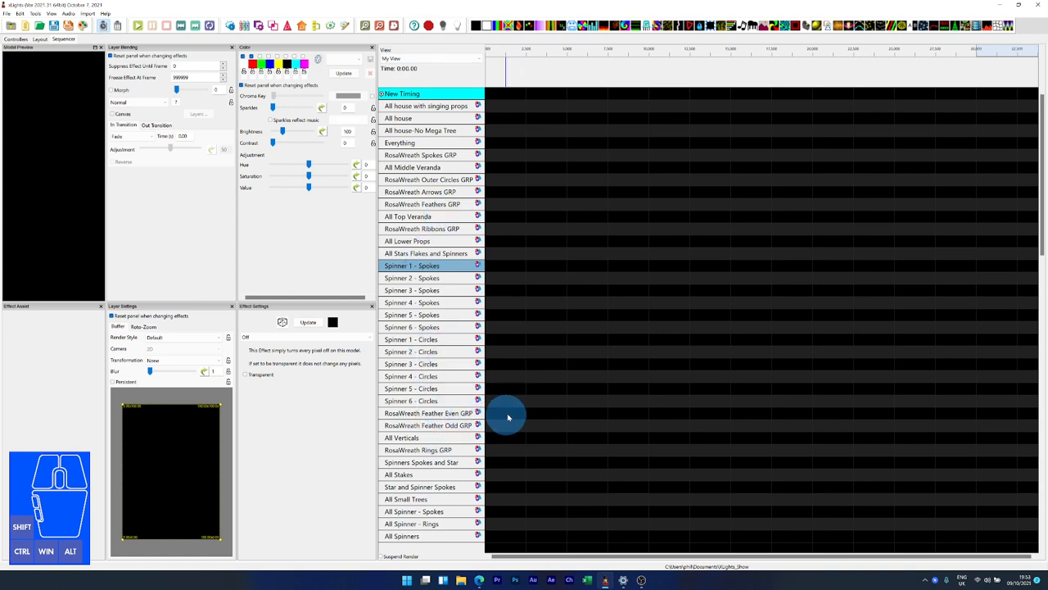
mouse_move(508, 311)
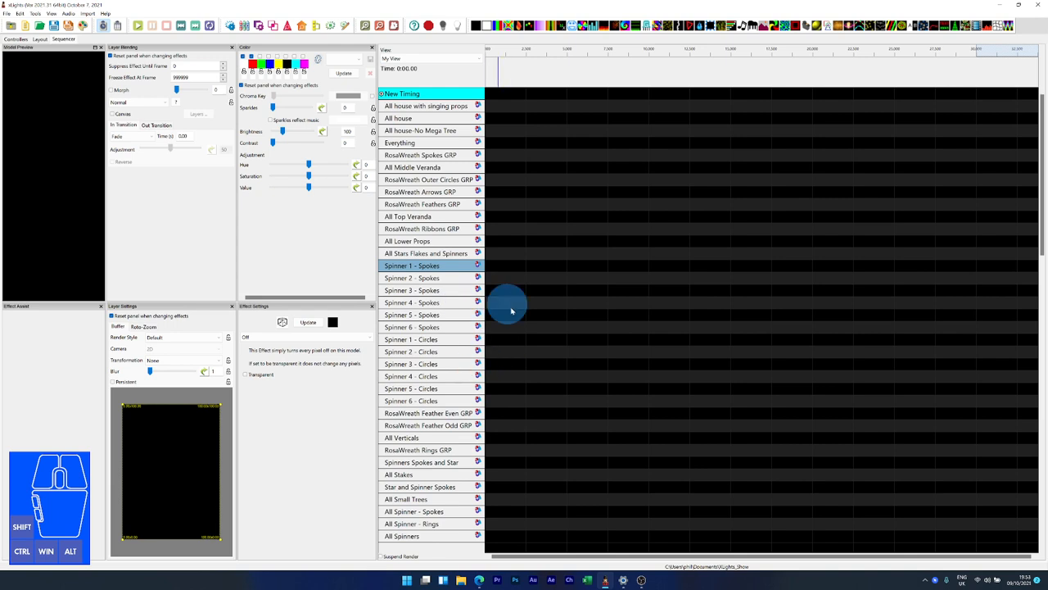